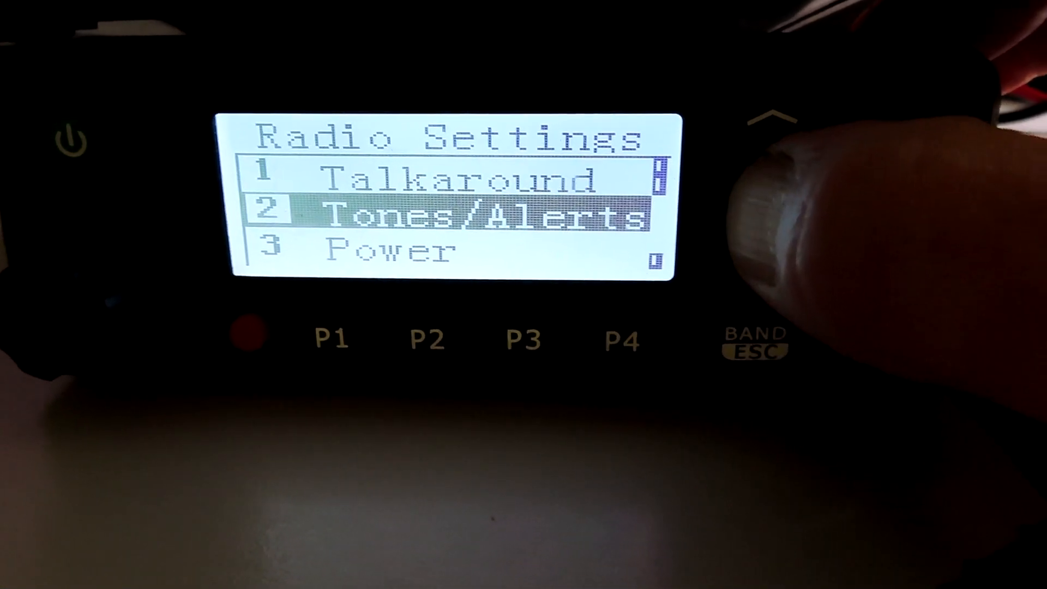
Step: Bring up Tones/Alerts and view the Keypad Tones and All Tones settings
click(758, 200)
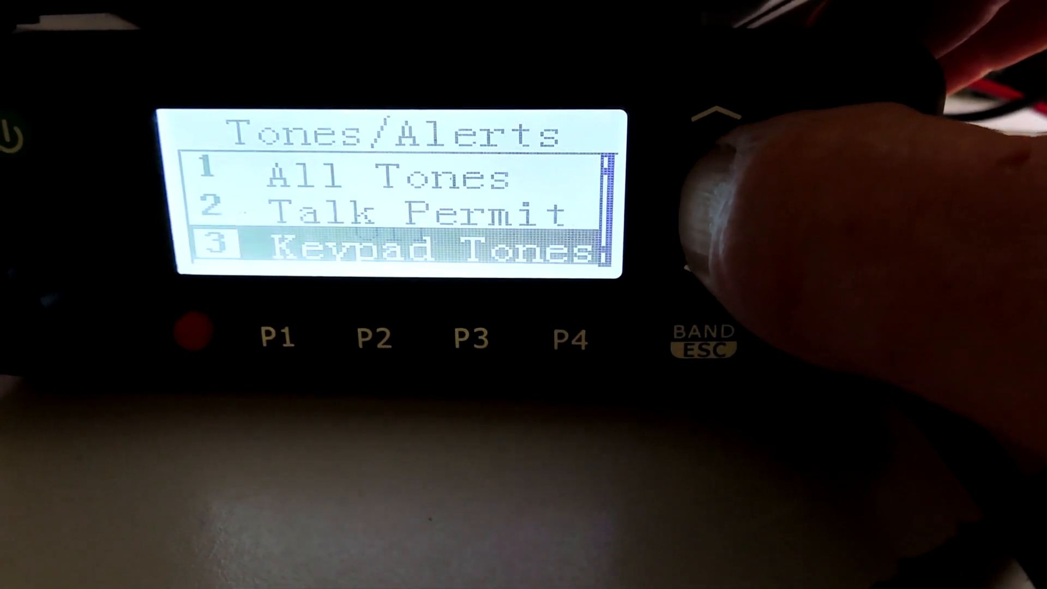
click(721, 120)
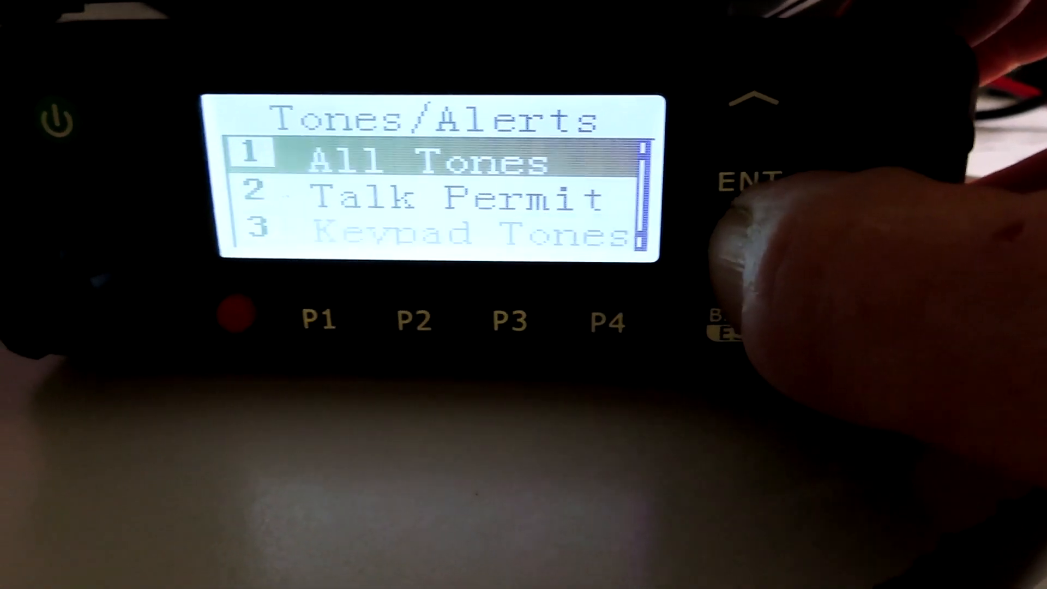
click(748, 201)
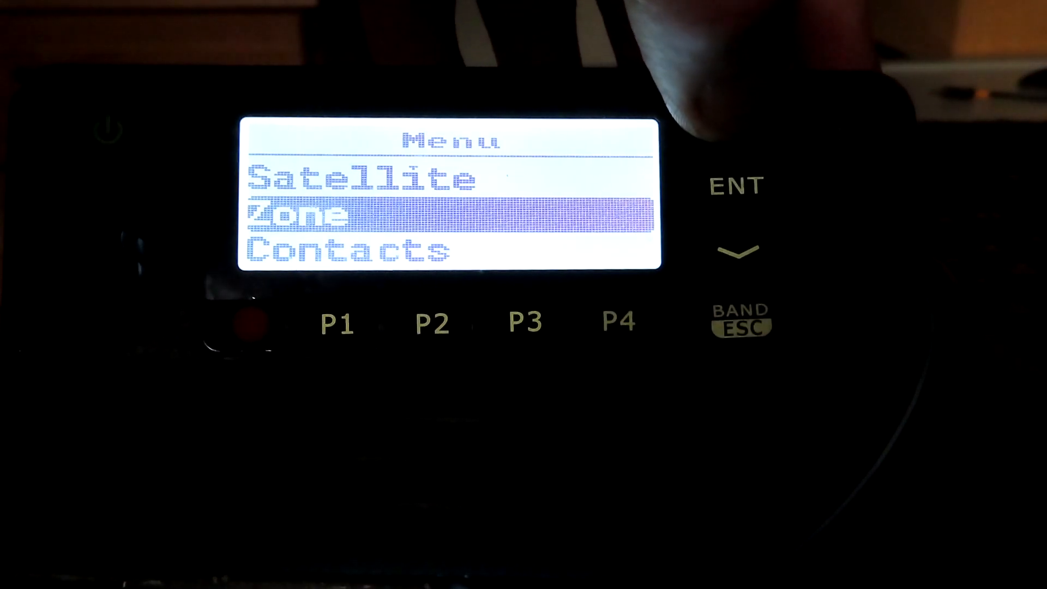
click(738, 252)
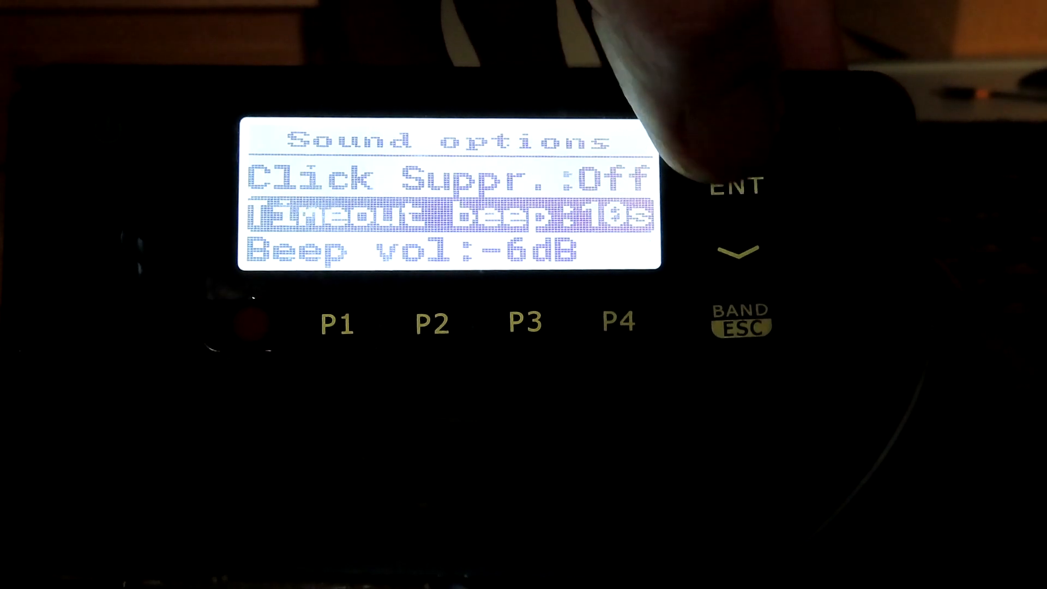
click(730, 252)
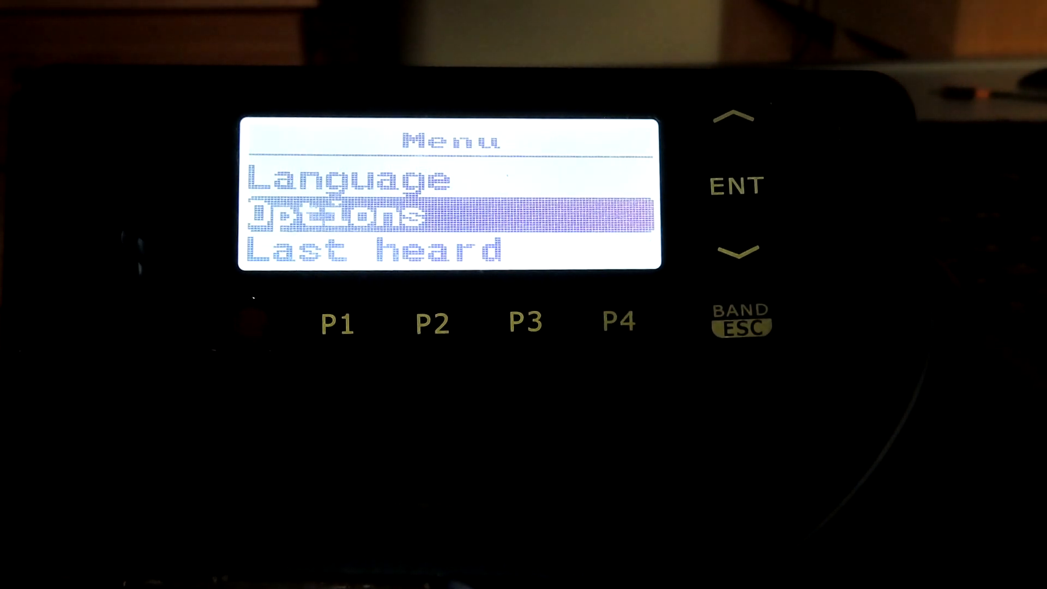
Step: In Display options adjust brightness and set contrast to 20, then move to Mode
click(735, 185)
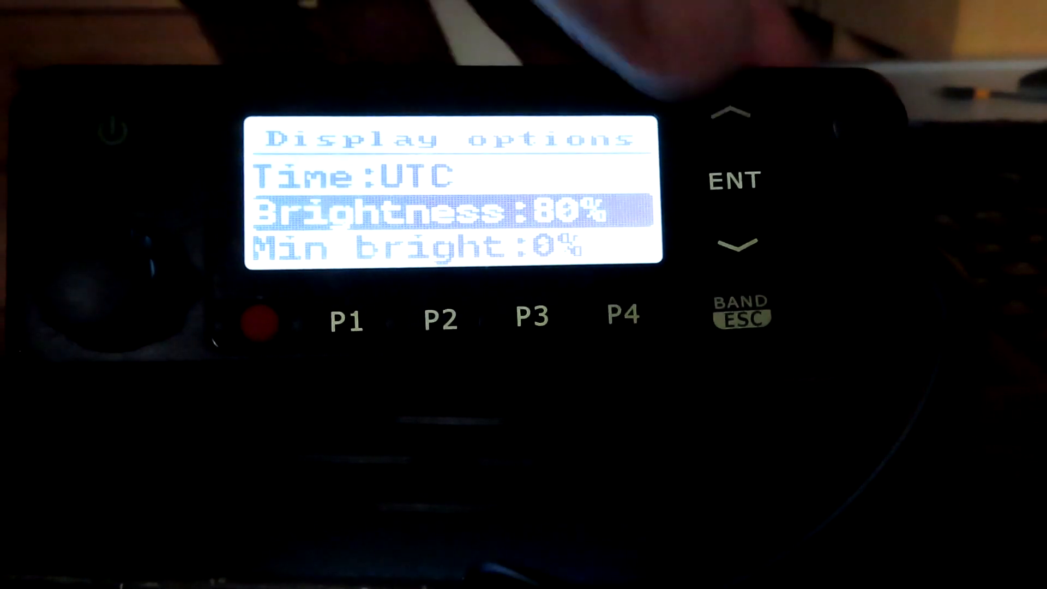
click(735, 246)
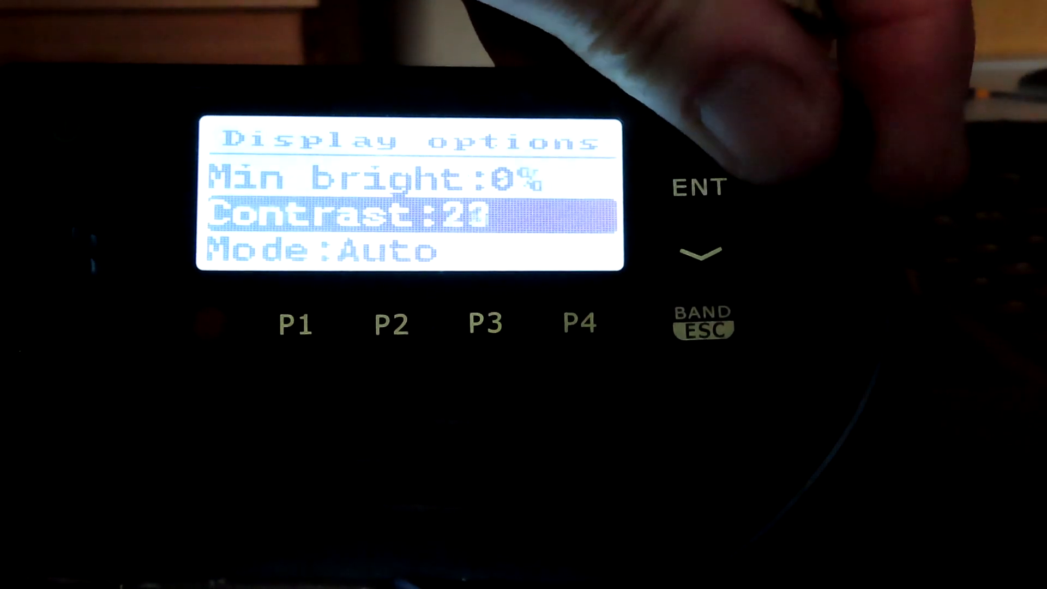
click(700, 117)
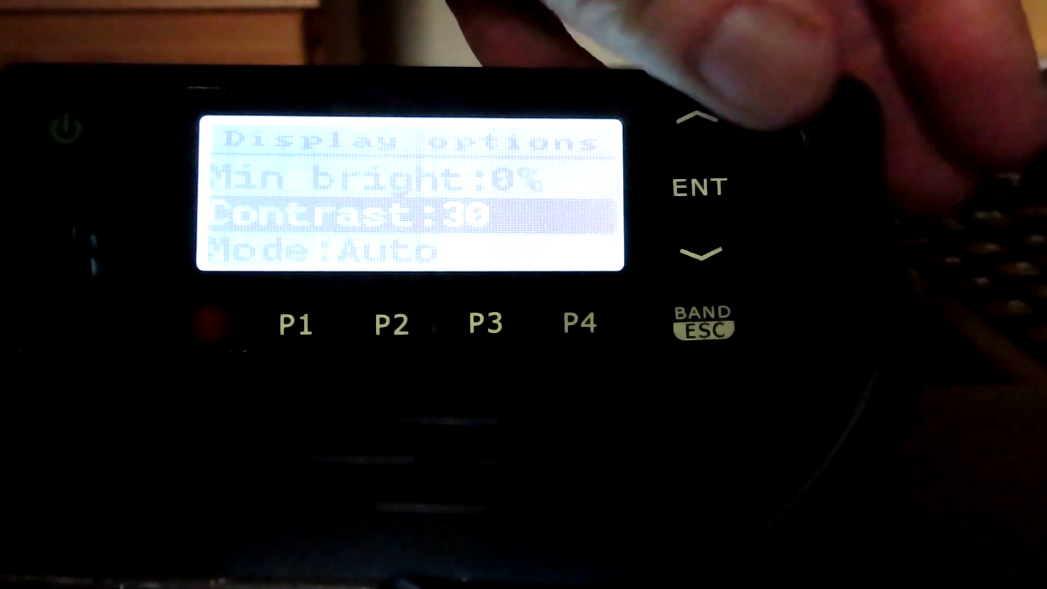
click(700, 253)
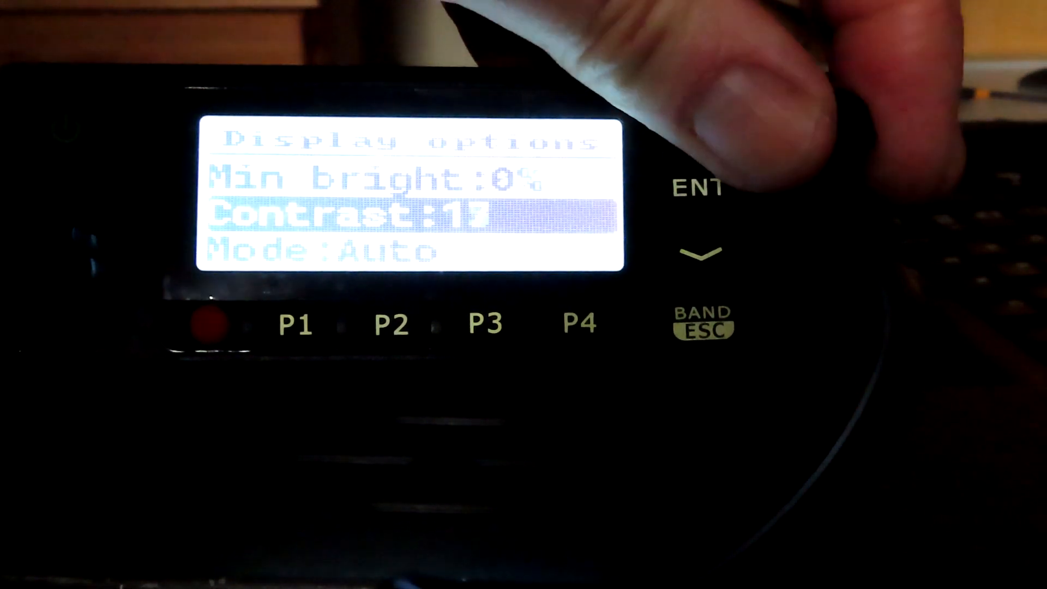
click(701, 123)
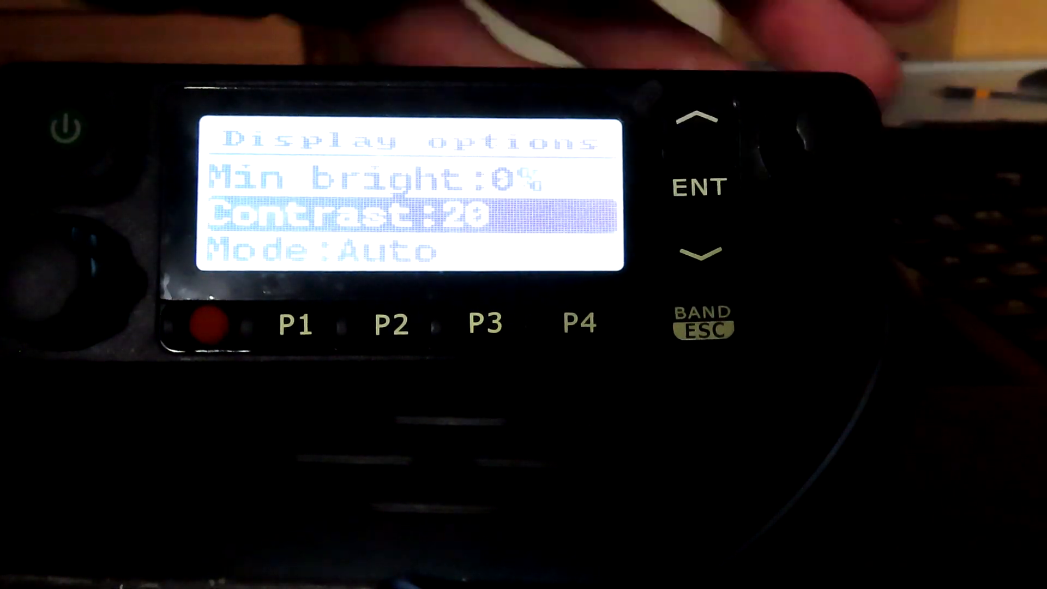
click(700, 254)
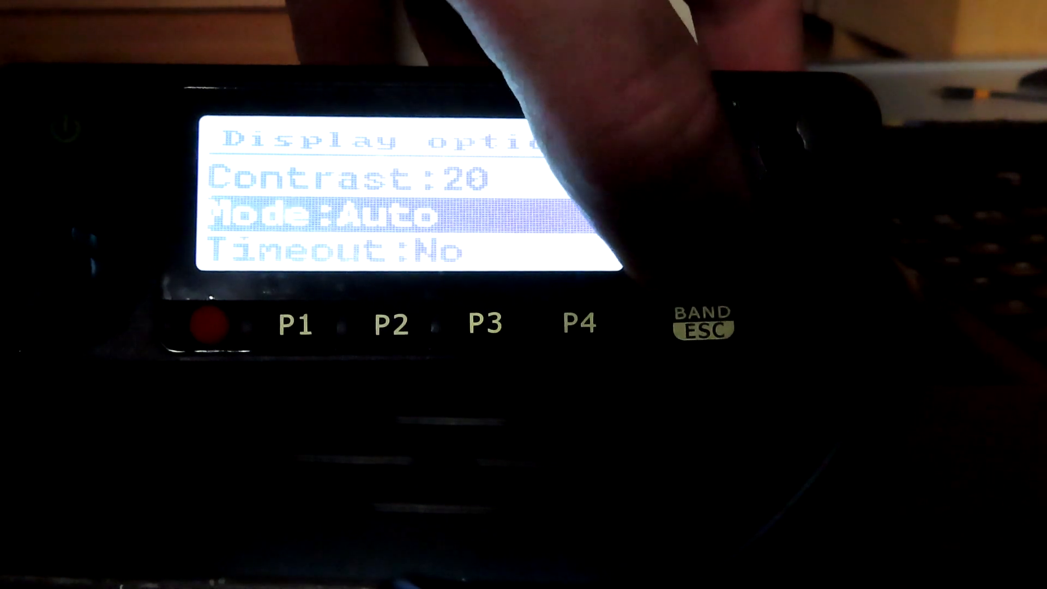
click(701, 252)
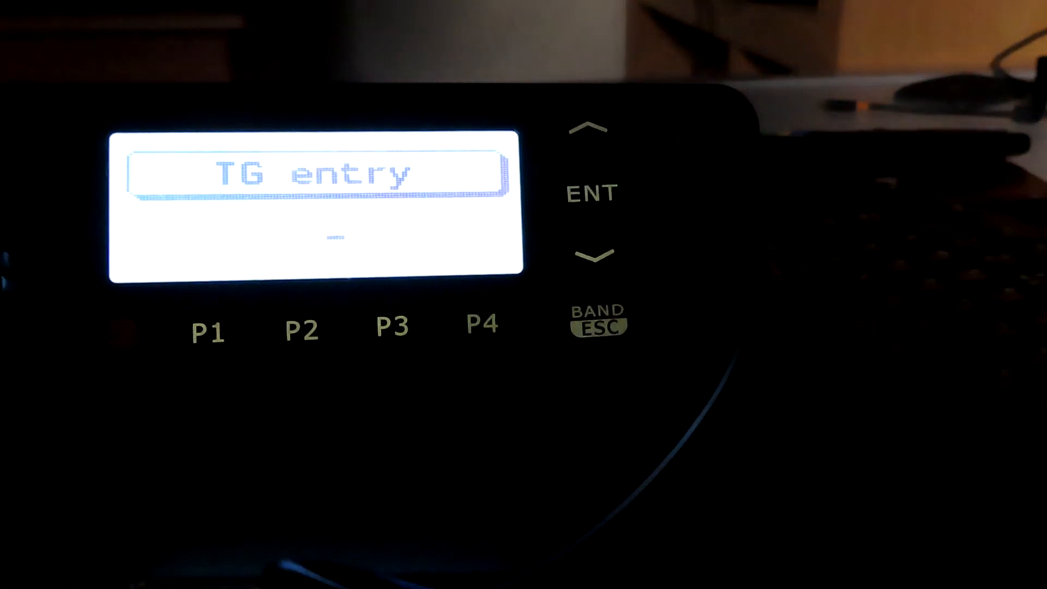
Step: Enter talk group 23526 on the TG entry screen and confirm, landing on HUBNET UK
text(2)
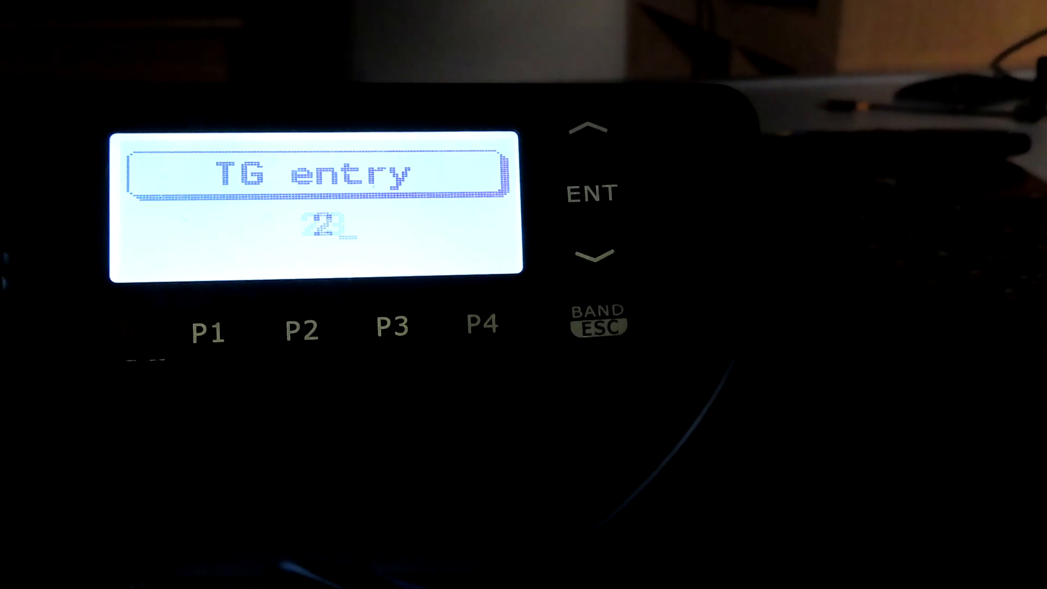
text(3526)
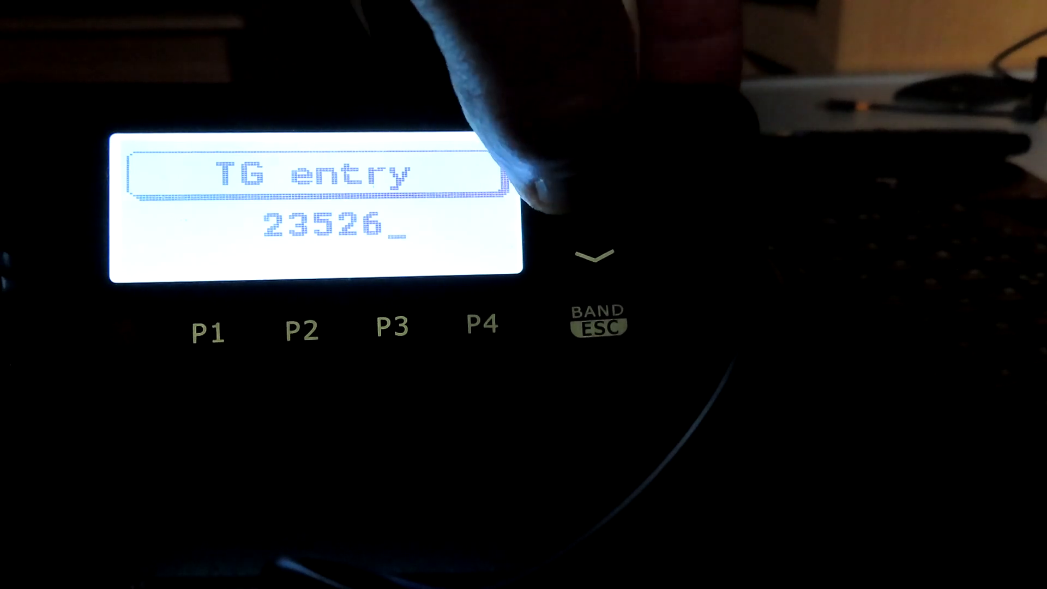
click(590, 194)
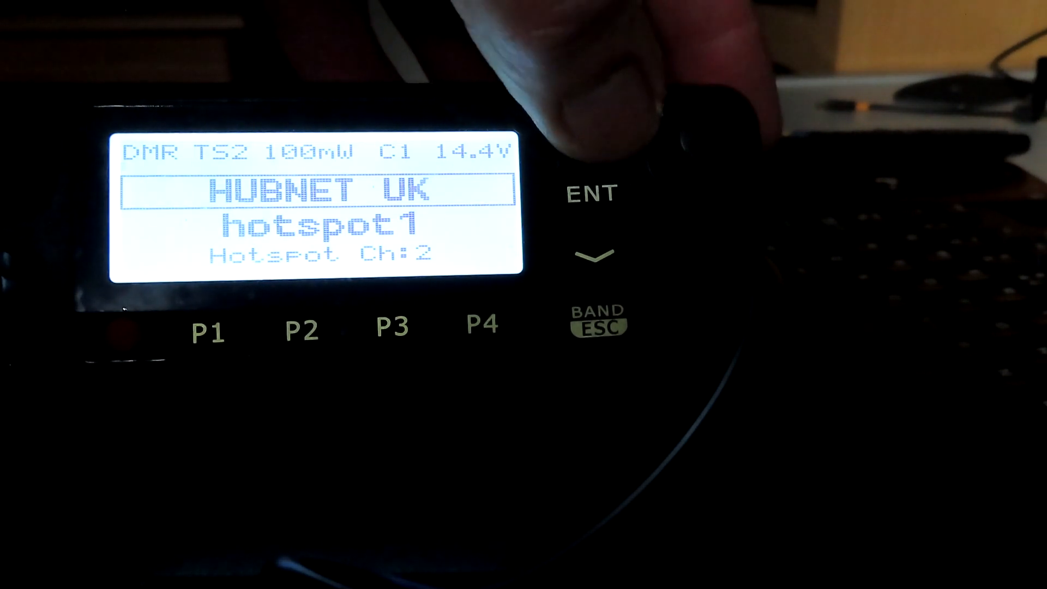
Step: Switch the hotspot channel to the UK Calling 2350 talk group
click(594, 126)
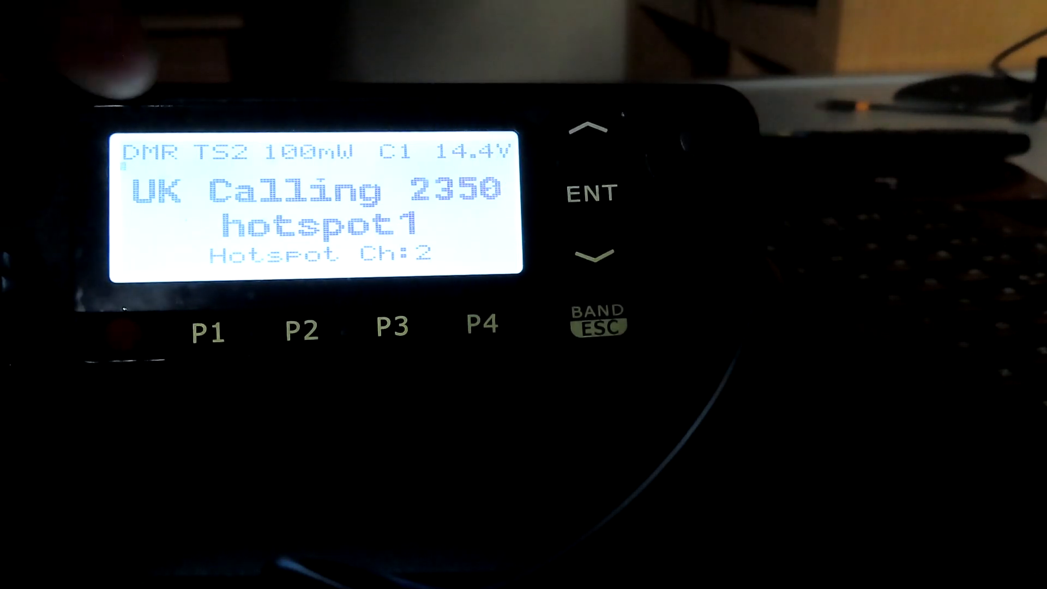